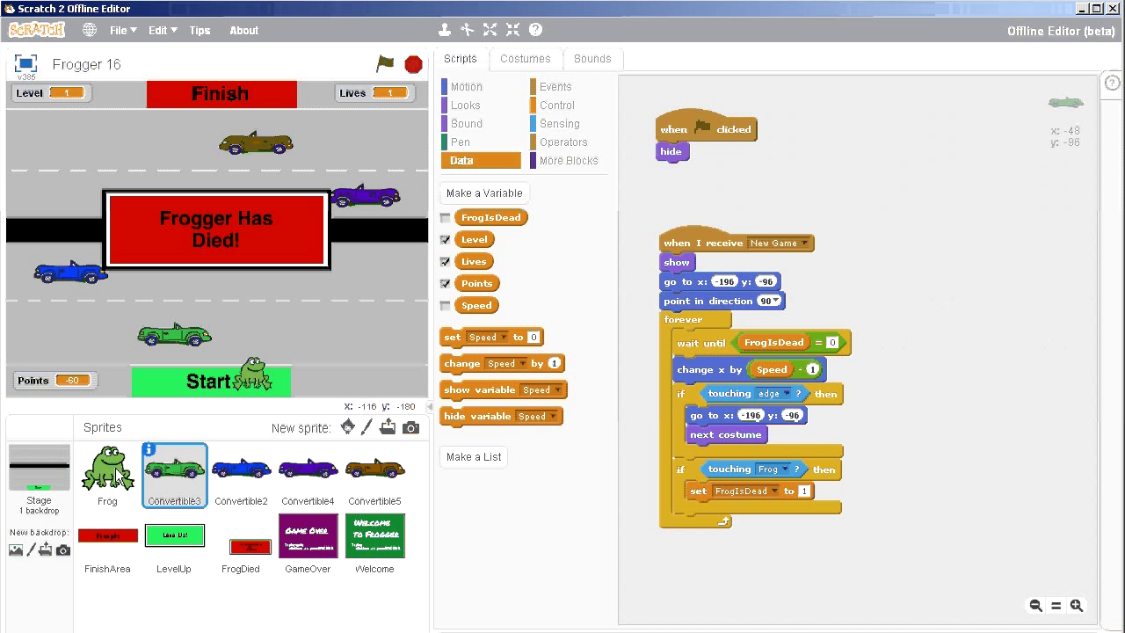
# Step: Select the Frog sprite and bring its main movement script into view
pyautogui.click(107, 471)
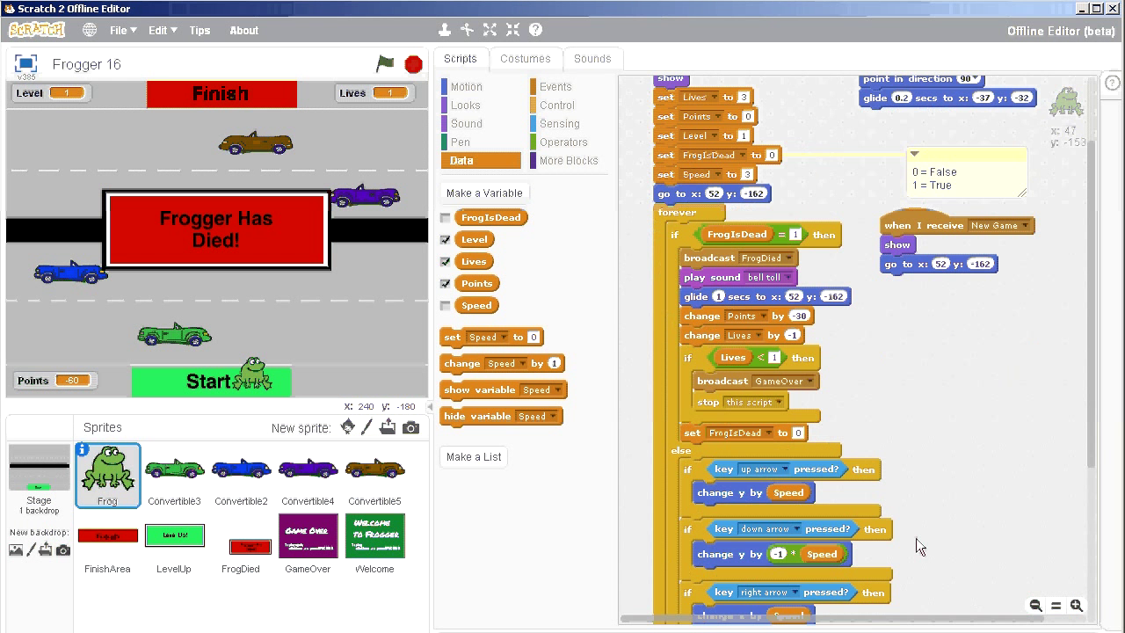
pyautogui.scroll(-3)
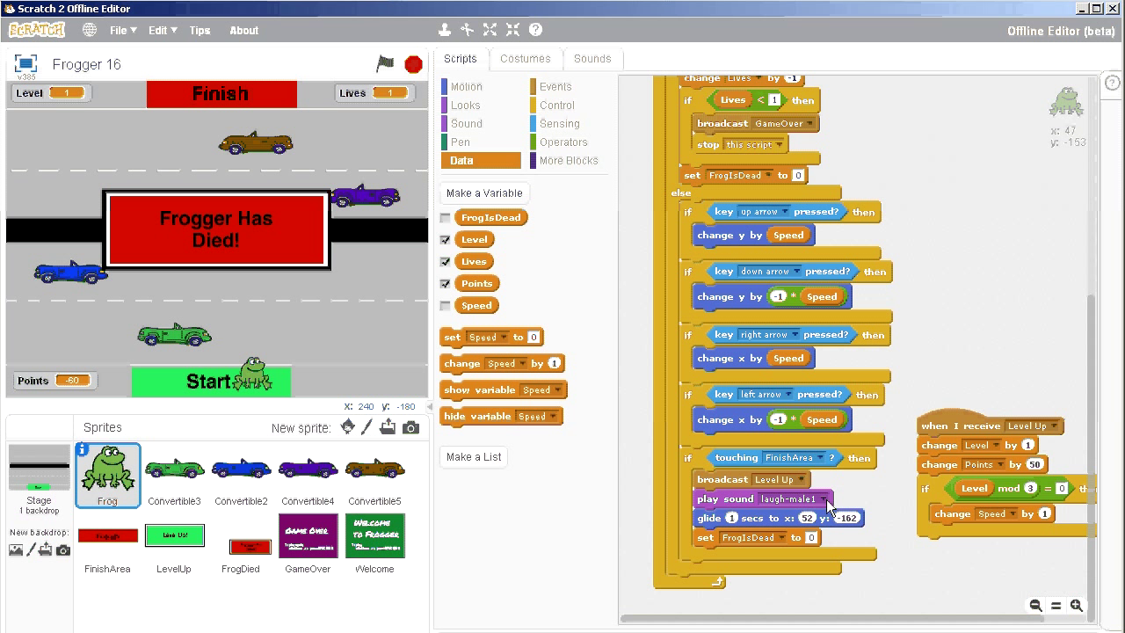
pyautogui.moveTo(812, 466)
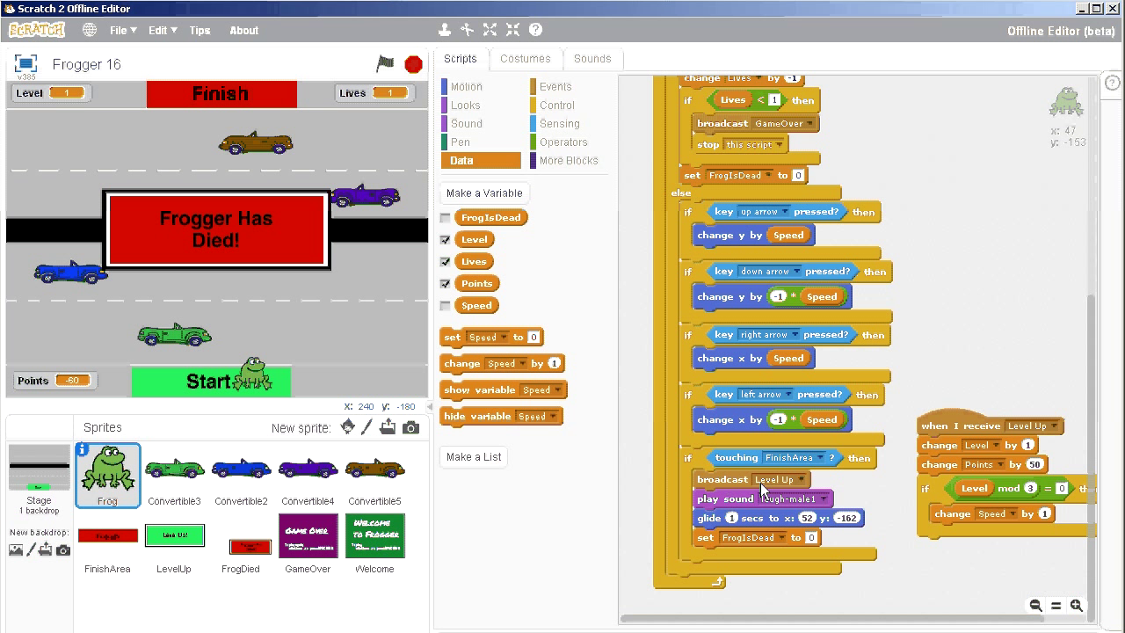
pyautogui.moveTo(808, 549)
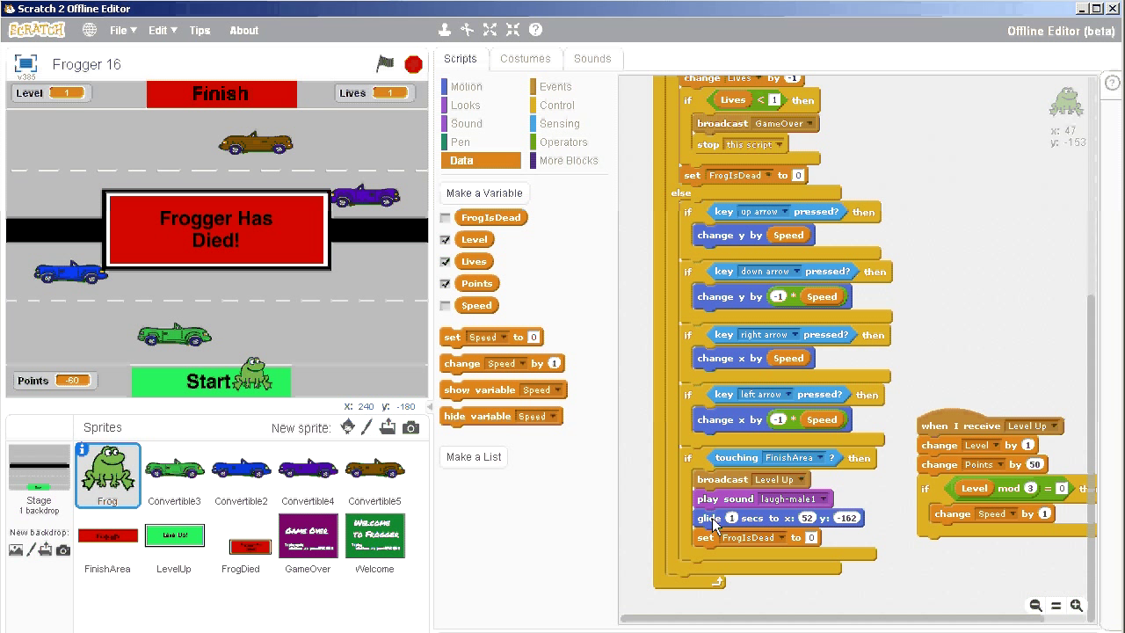
pyautogui.moveTo(703, 481)
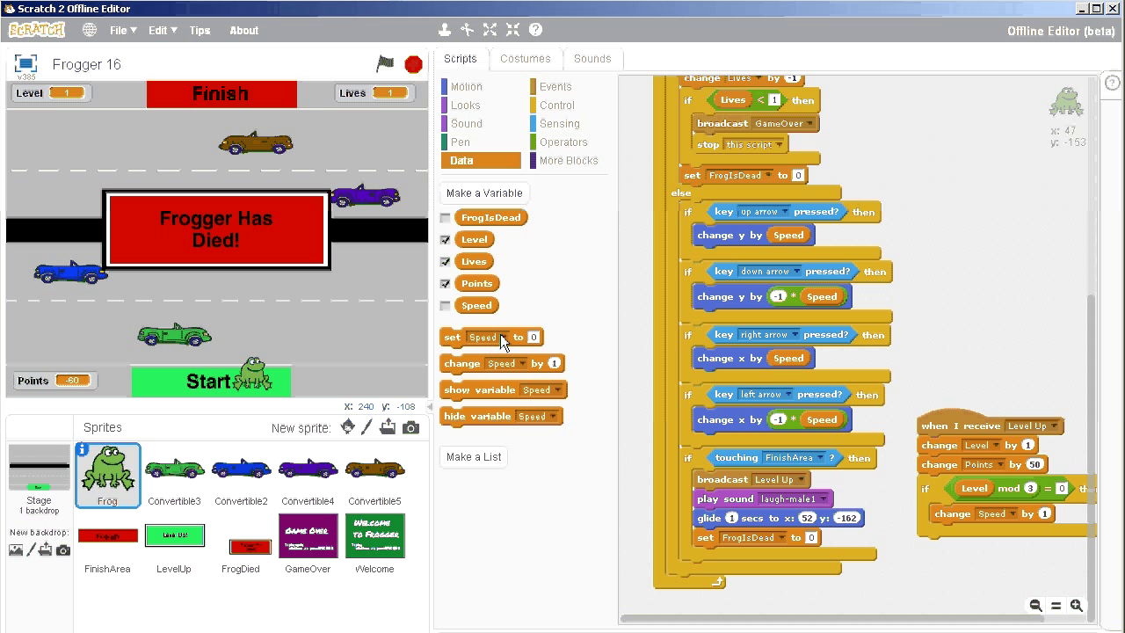
pyautogui.moveTo(518, 358)
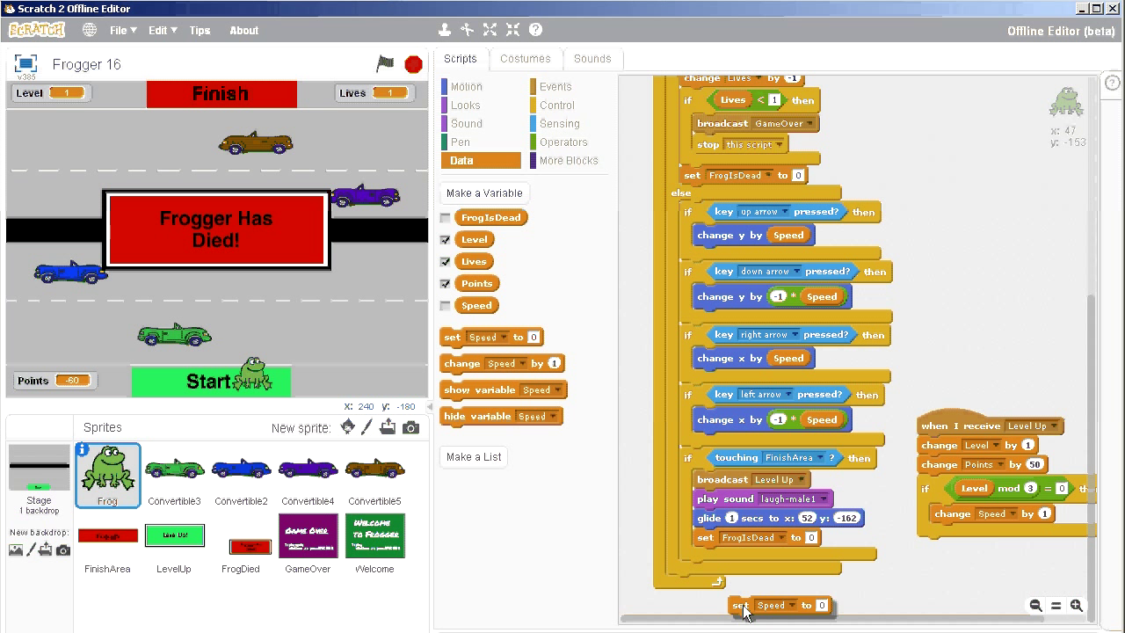
# Step: Change the loose set block's variable to FrogIsDead with value 1 for the FinishArea branch
pyautogui.click(770, 605)
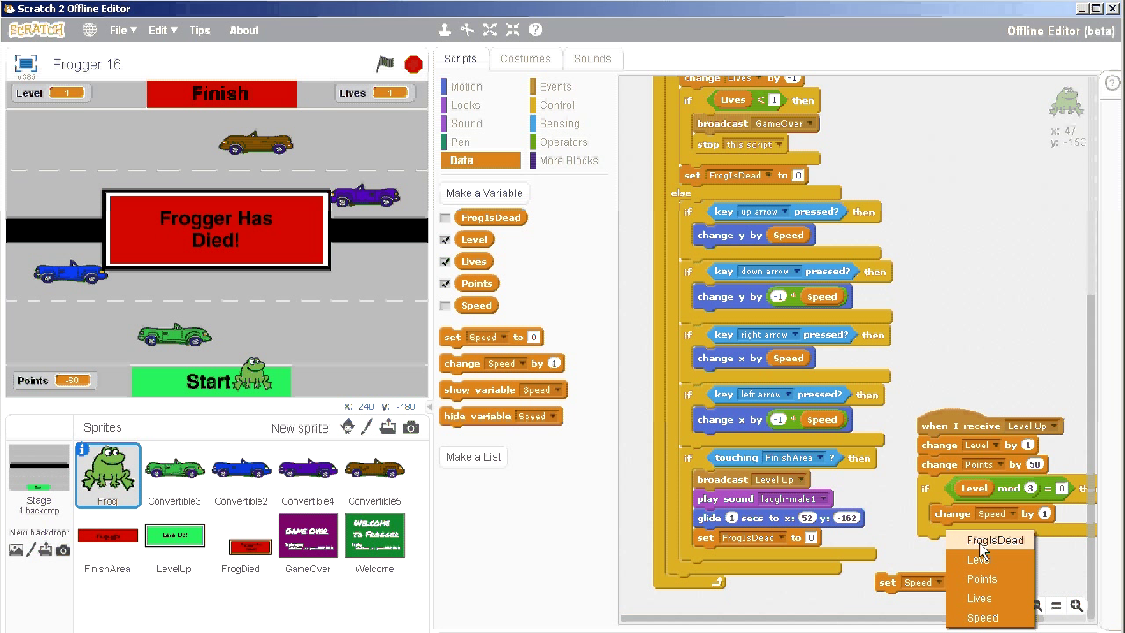
pyautogui.click(995, 540)
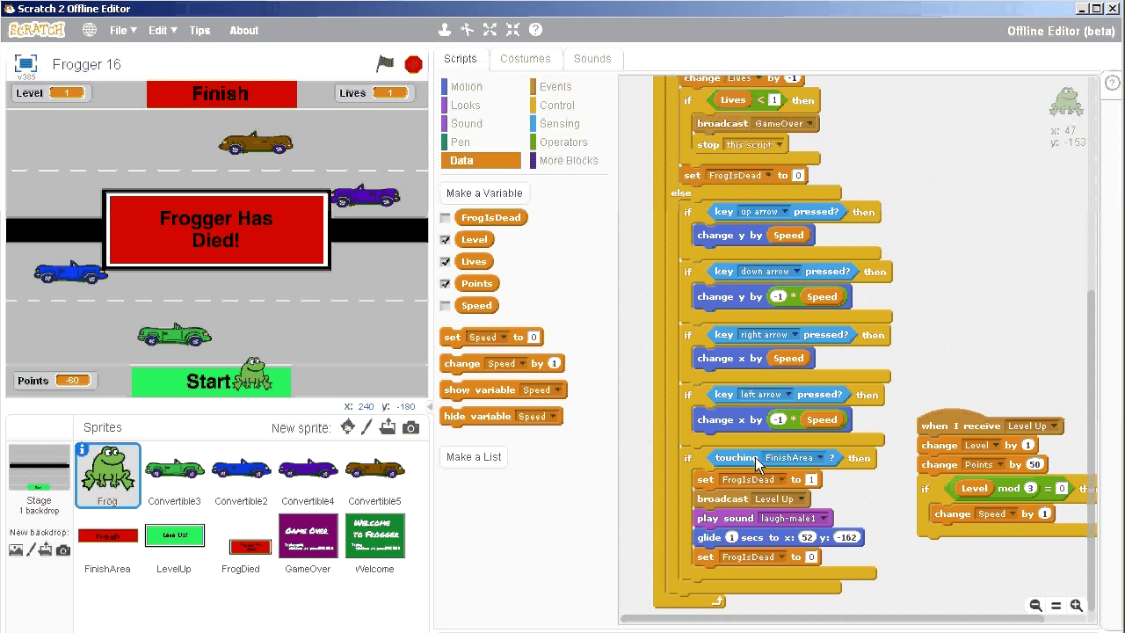
pyautogui.moveTo(783, 501)
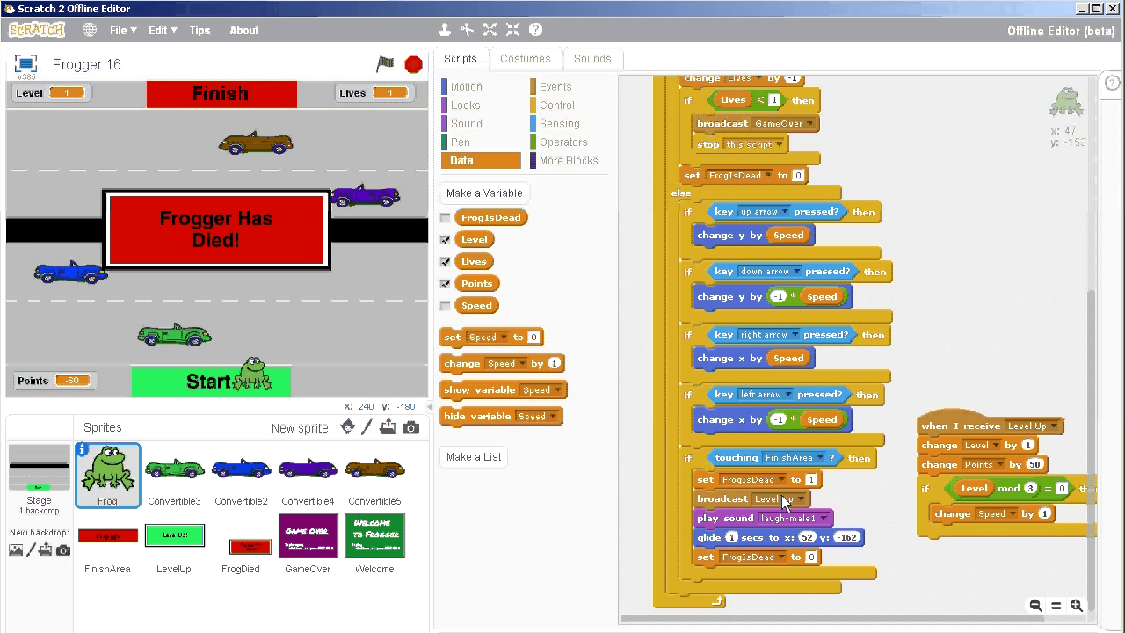
pyautogui.moveTo(707, 499)
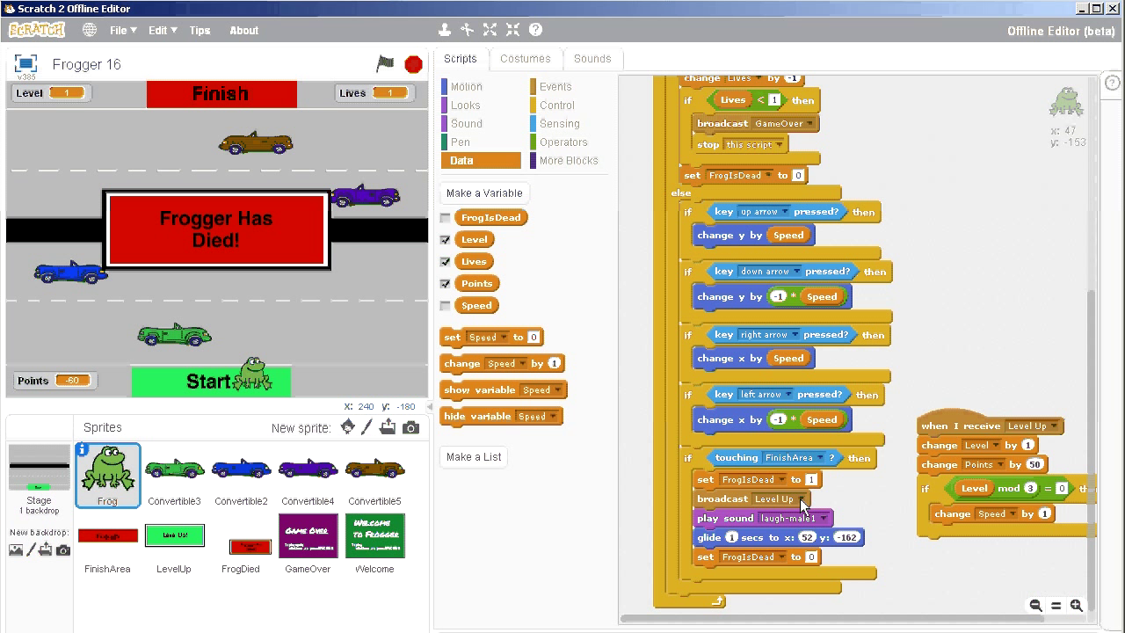
pyautogui.moveTo(763, 548)
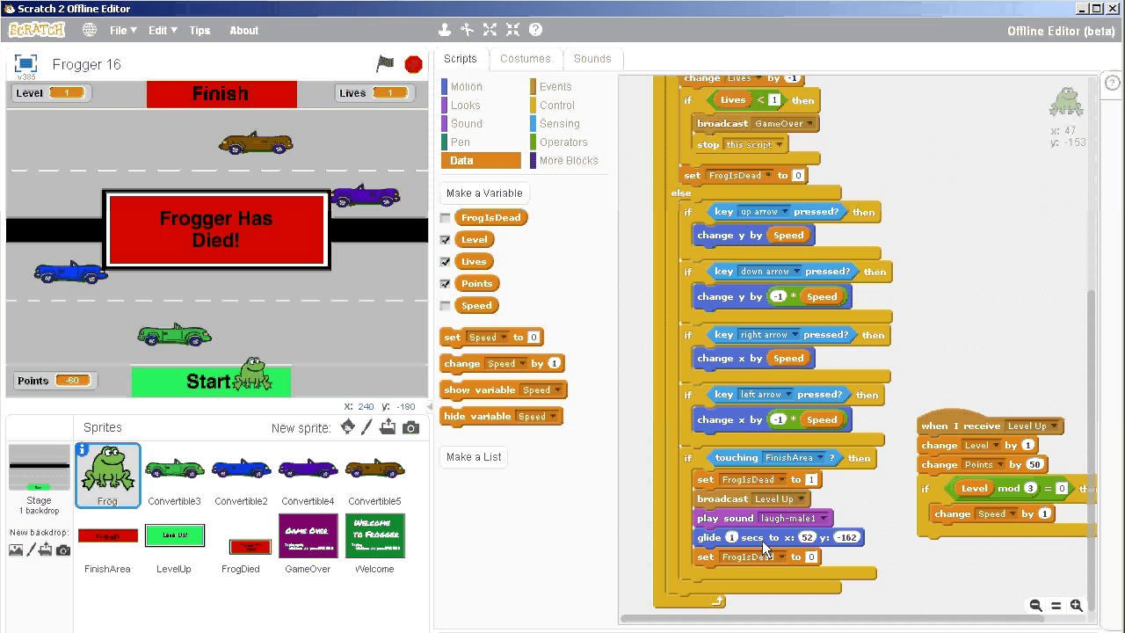
pyautogui.moveTo(791, 566)
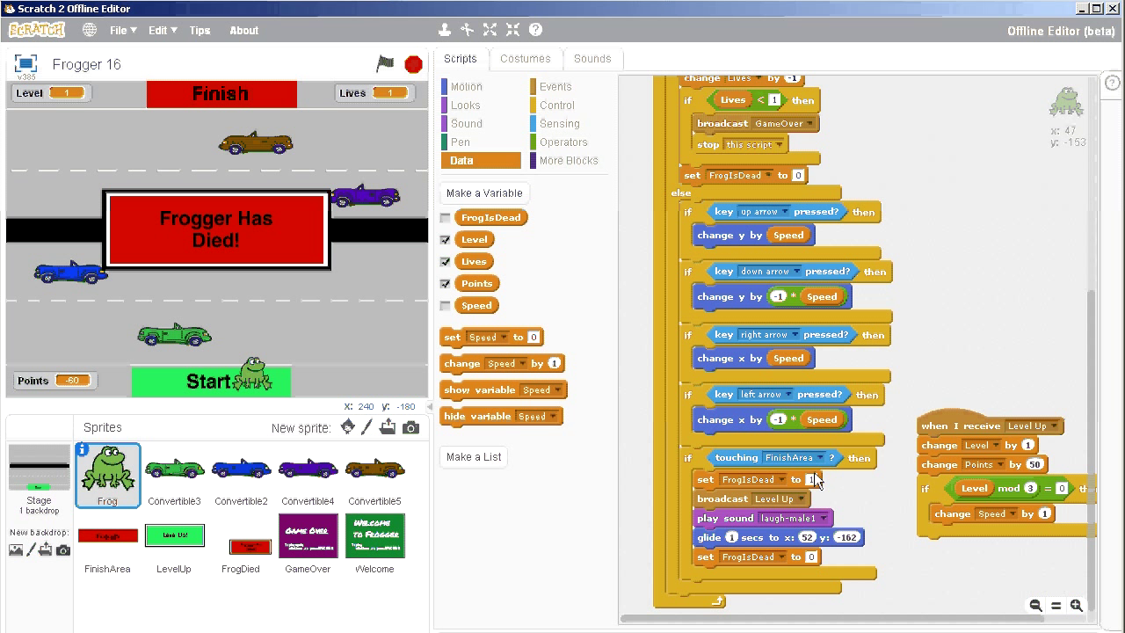
pyautogui.scroll(3)
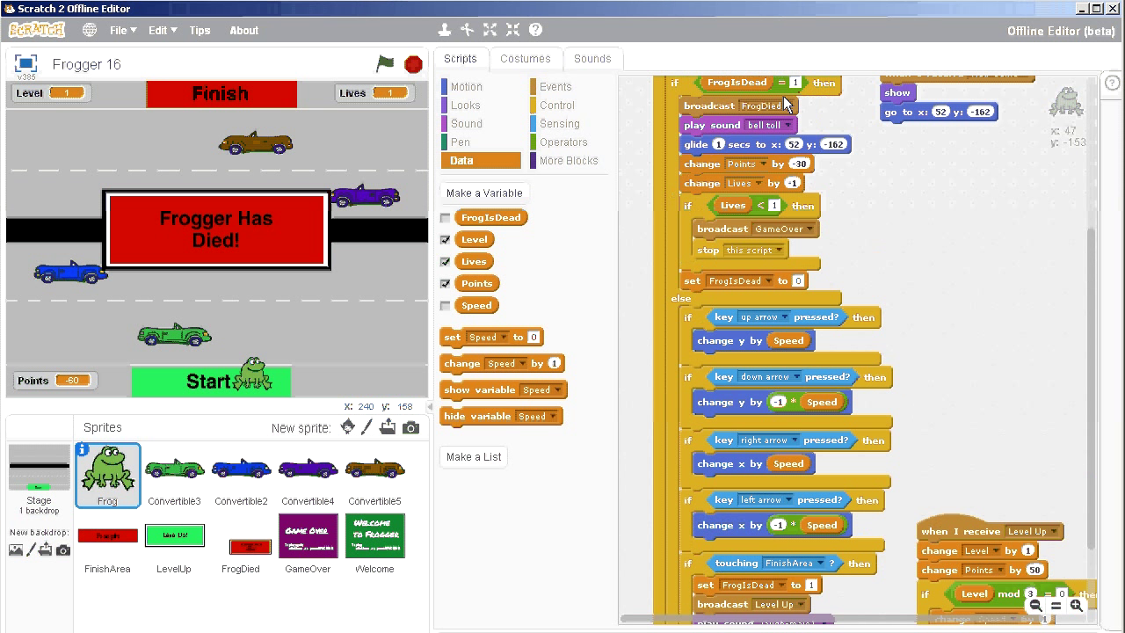
pyautogui.moveTo(752, 148)
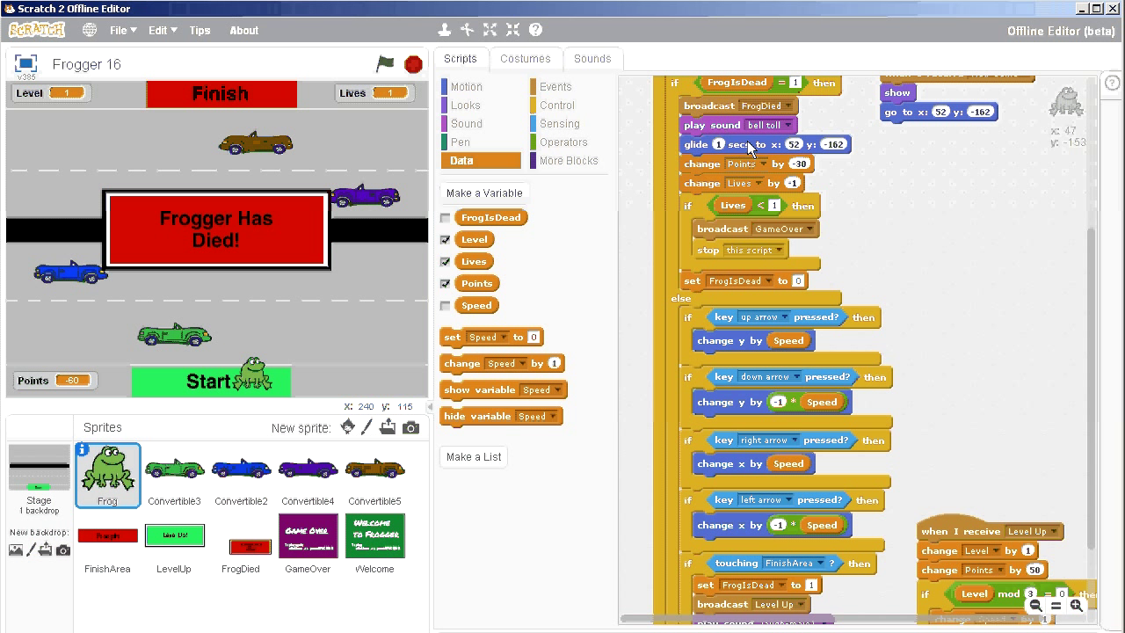
pyautogui.moveTo(267, 165)
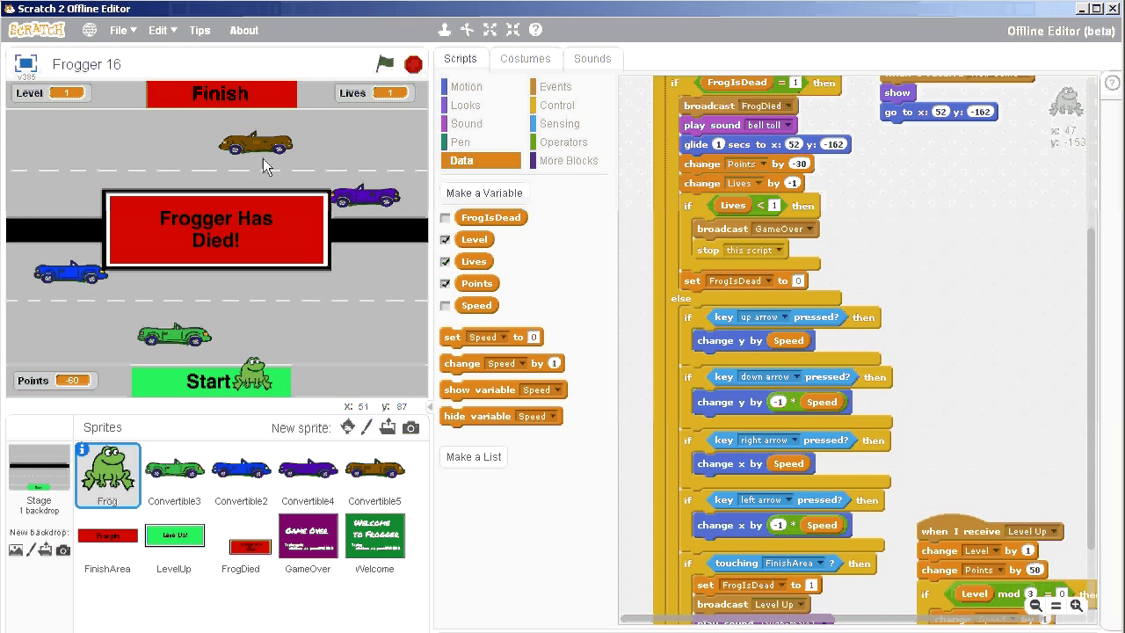
pyautogui.moveTo(387, 70)
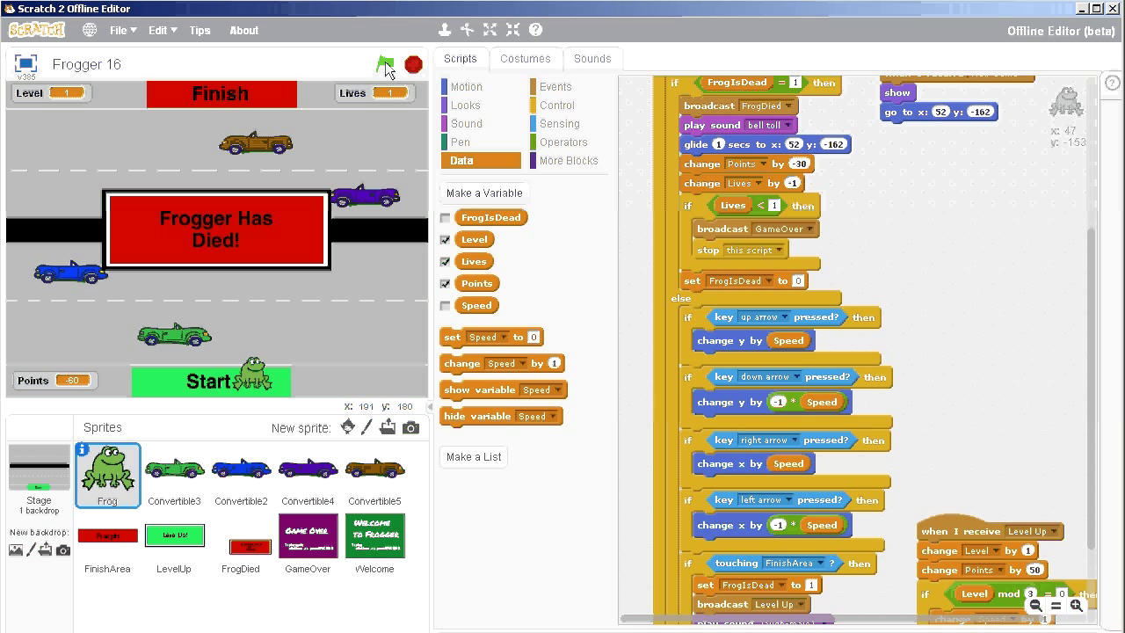
# Step: Run the game with the green flag and play the frog to Level 2 with 20 points
pyautogui.click(385, 63)
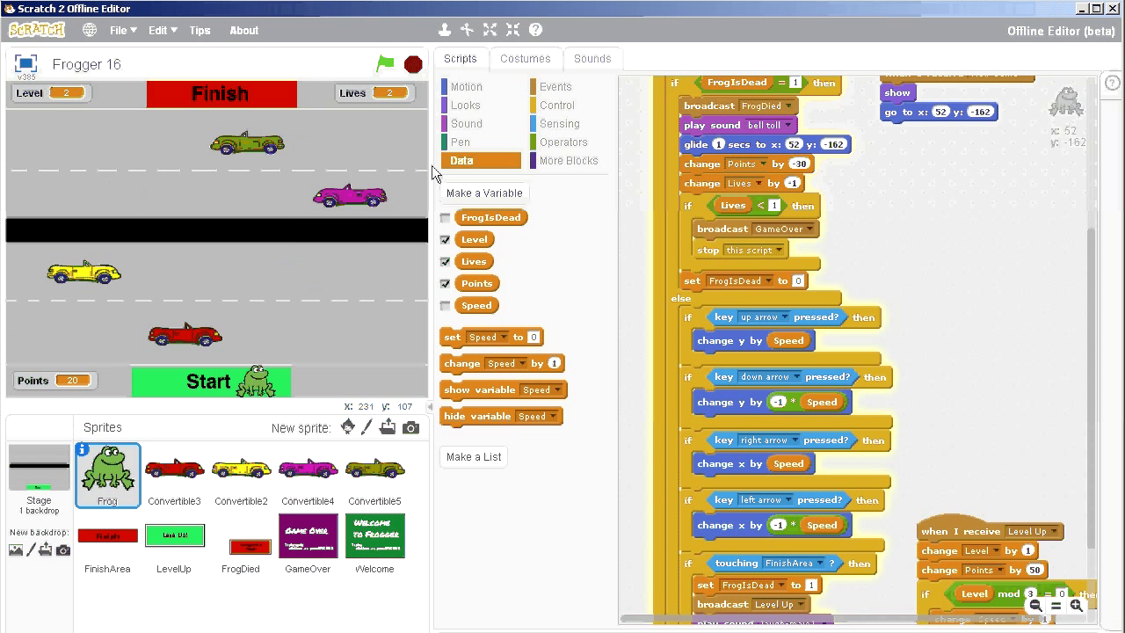
pyautogui.scroll(-3)
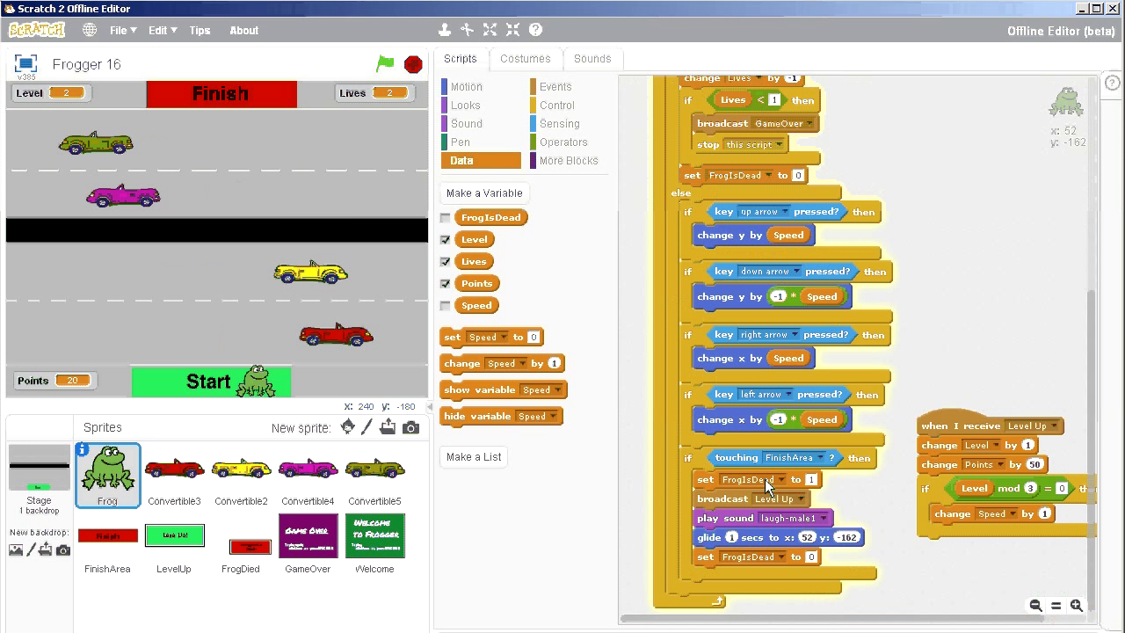